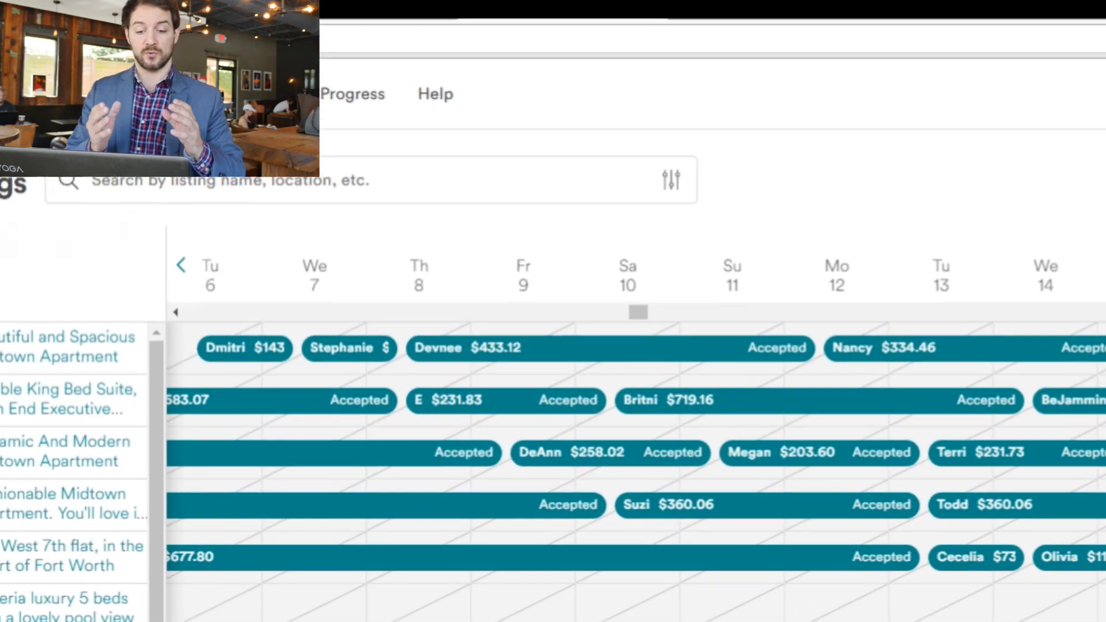
# - Review details of the one-night March 8 and March 9 bookings, closing each panel
pyautogui.scroll(-3)
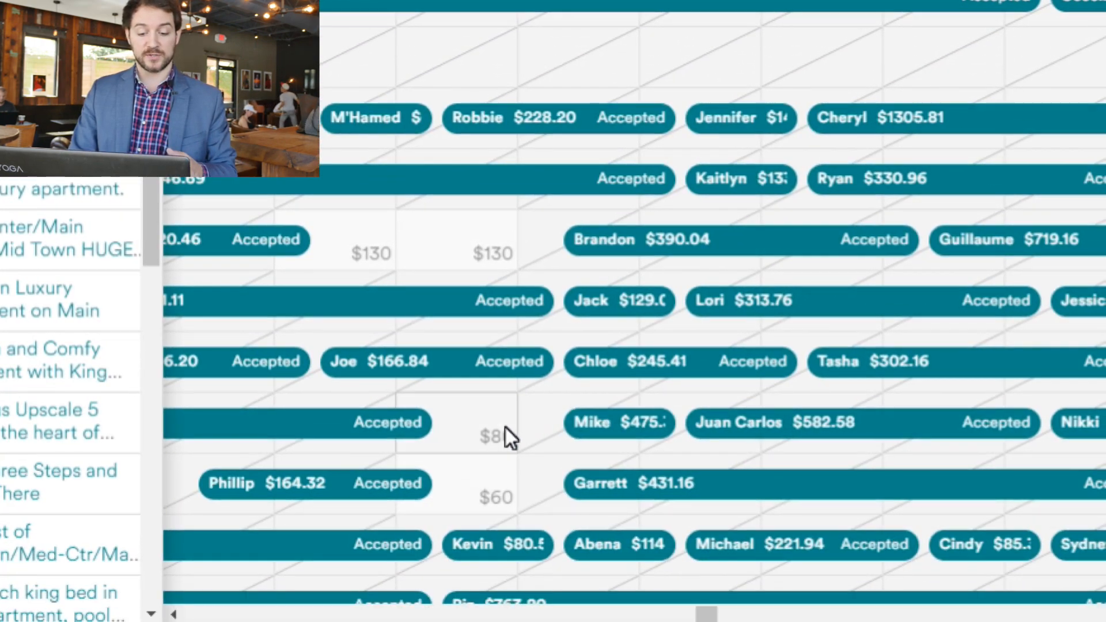
pyautogui.moveTo(462, 455)
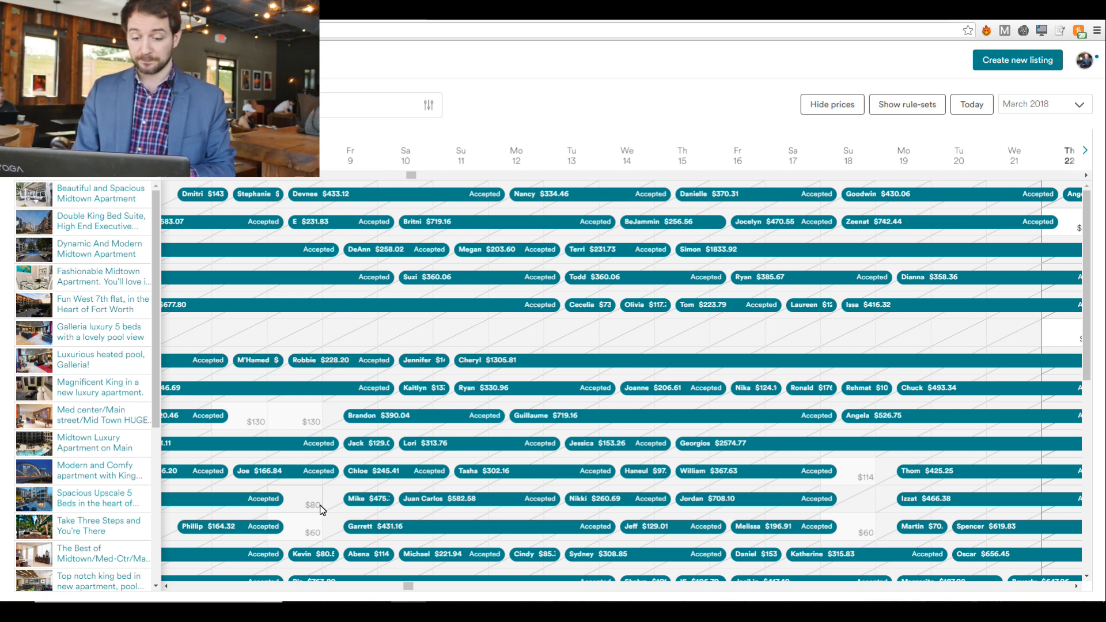
pyautogui.moveTo(303, 554)
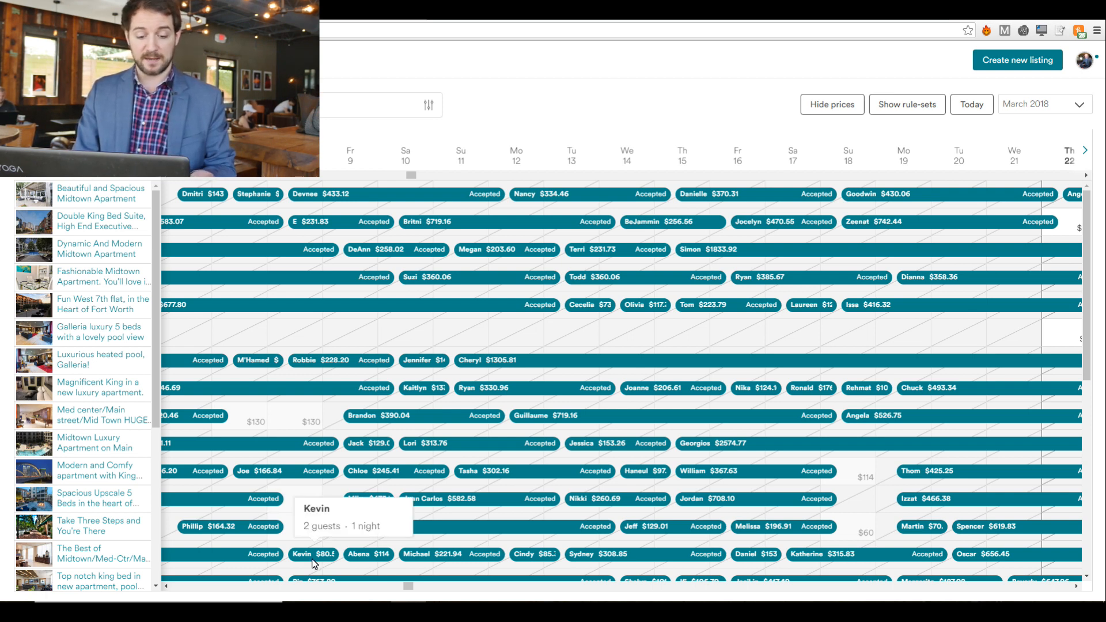
pyautogui.click(312, 554)
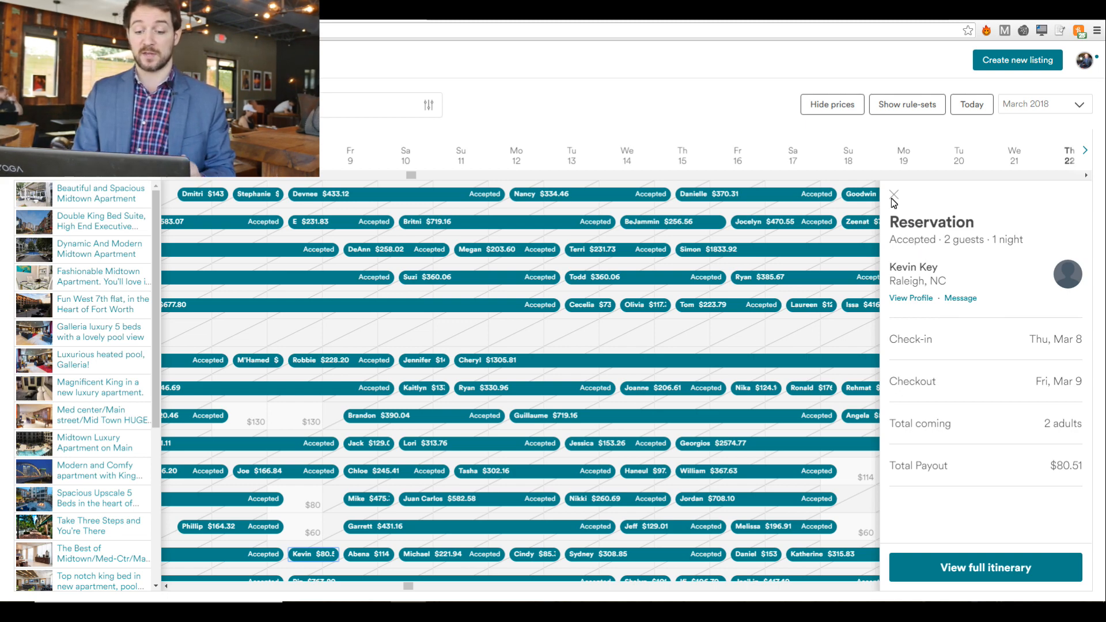
pyautogui.click(894, 196)
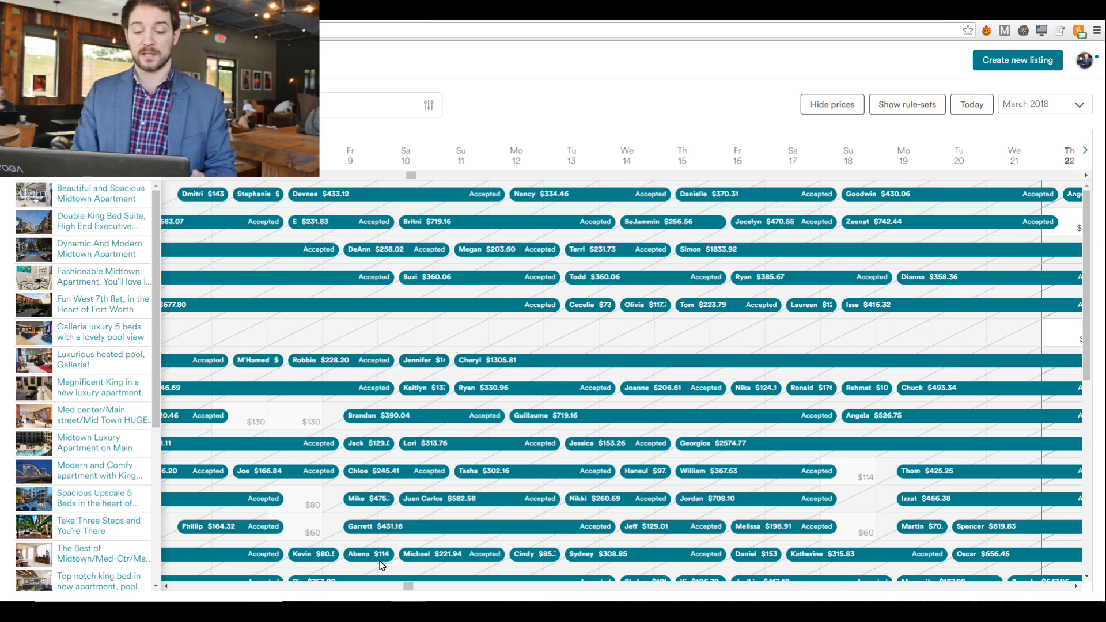
pyautogui.click(366, 554)
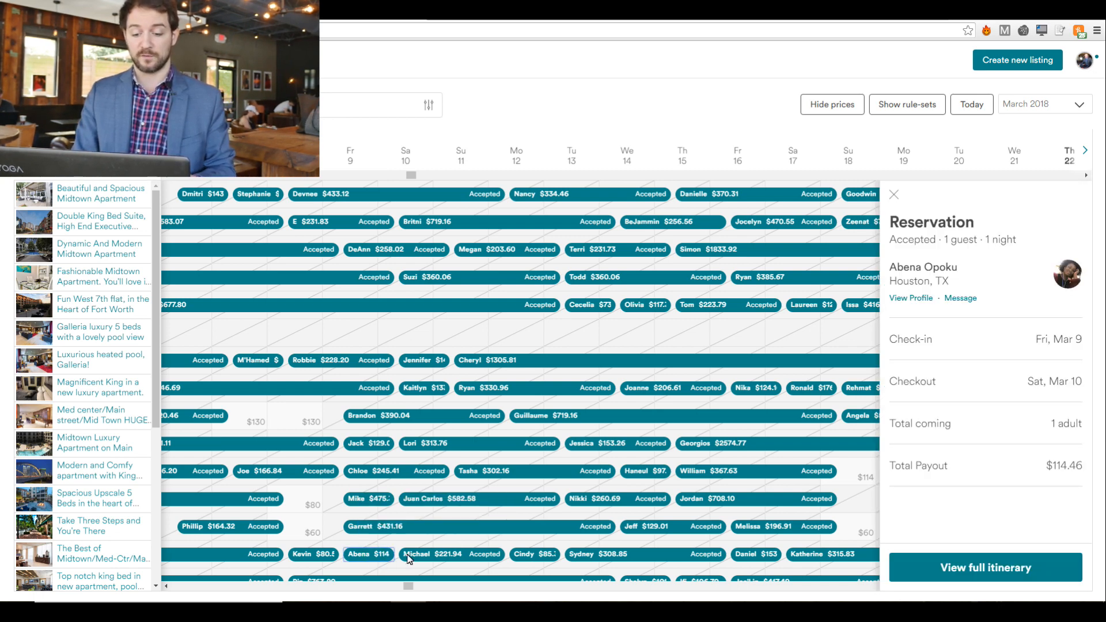
pyautogui.click(894, 194)
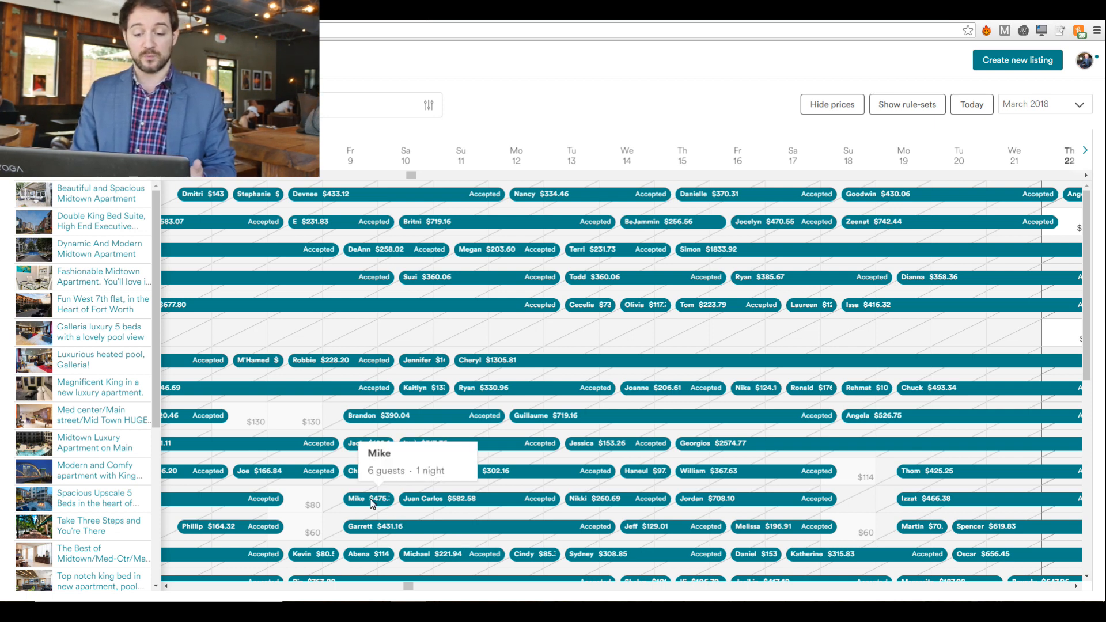
pyautogui.moveTo(422, 499)
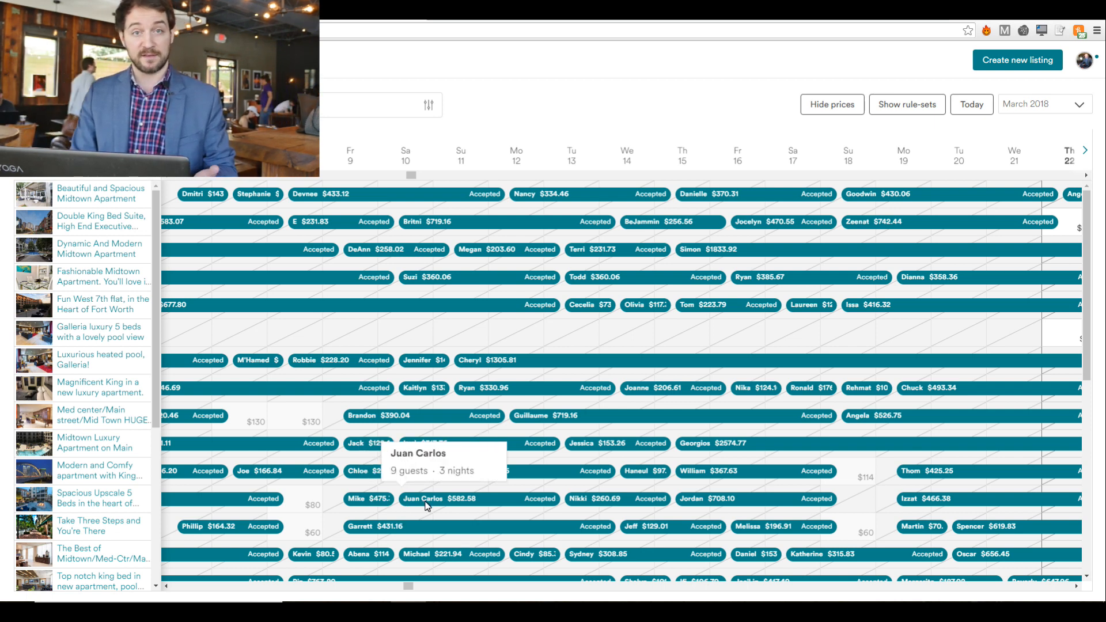
# - View details of the three-night stay starting March 10
pyautogui.click(444, 499)
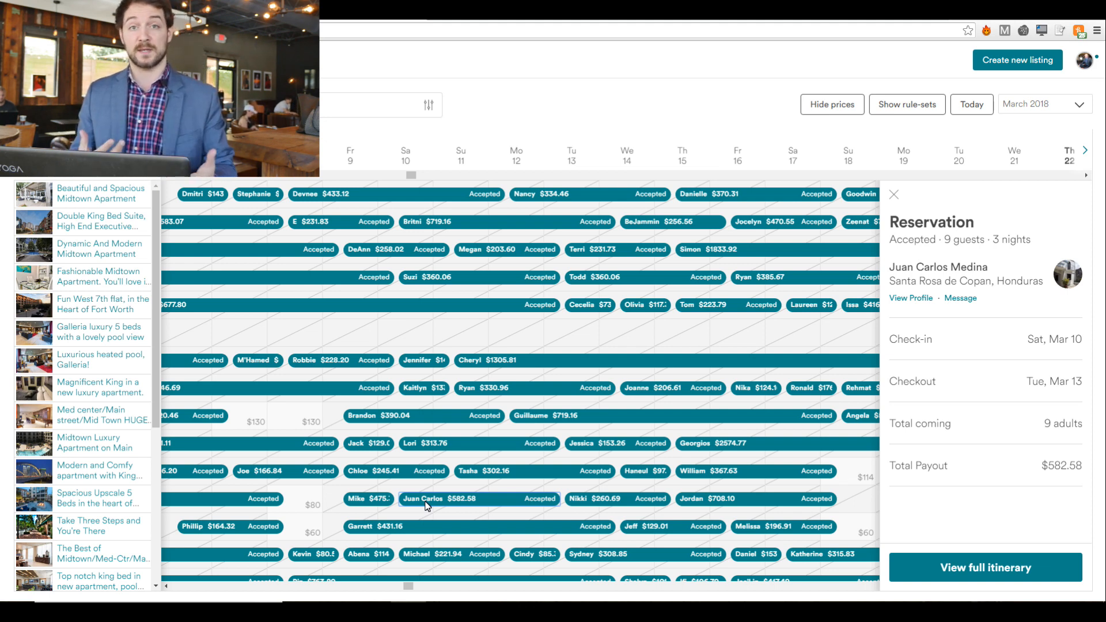
pyautogui.moveTo(443, 499)
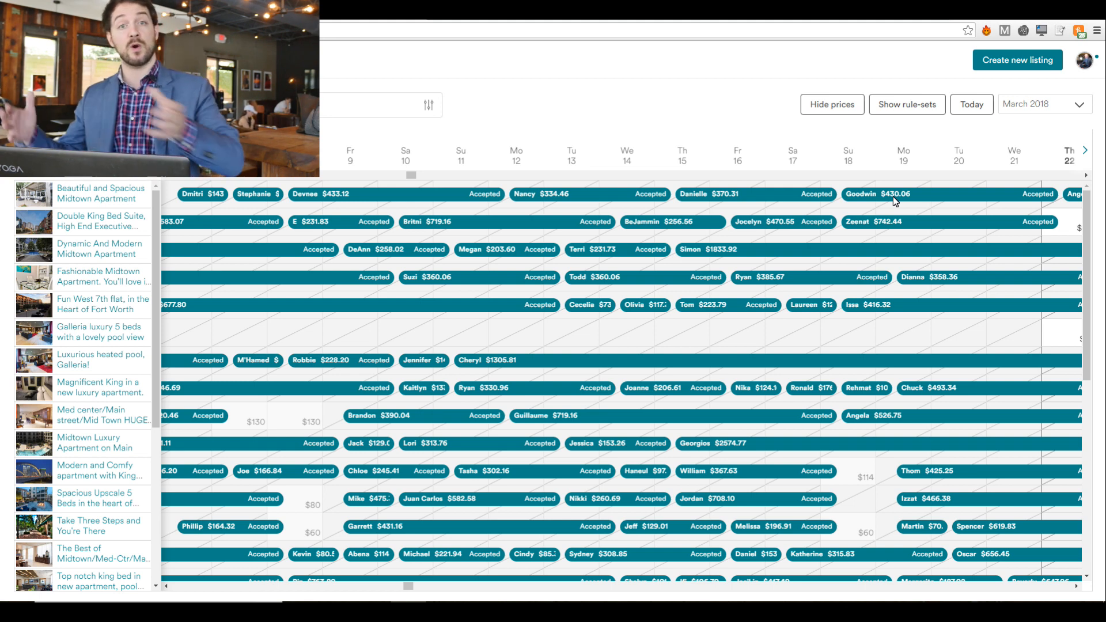
pyautogui.moveTo(445, 504)
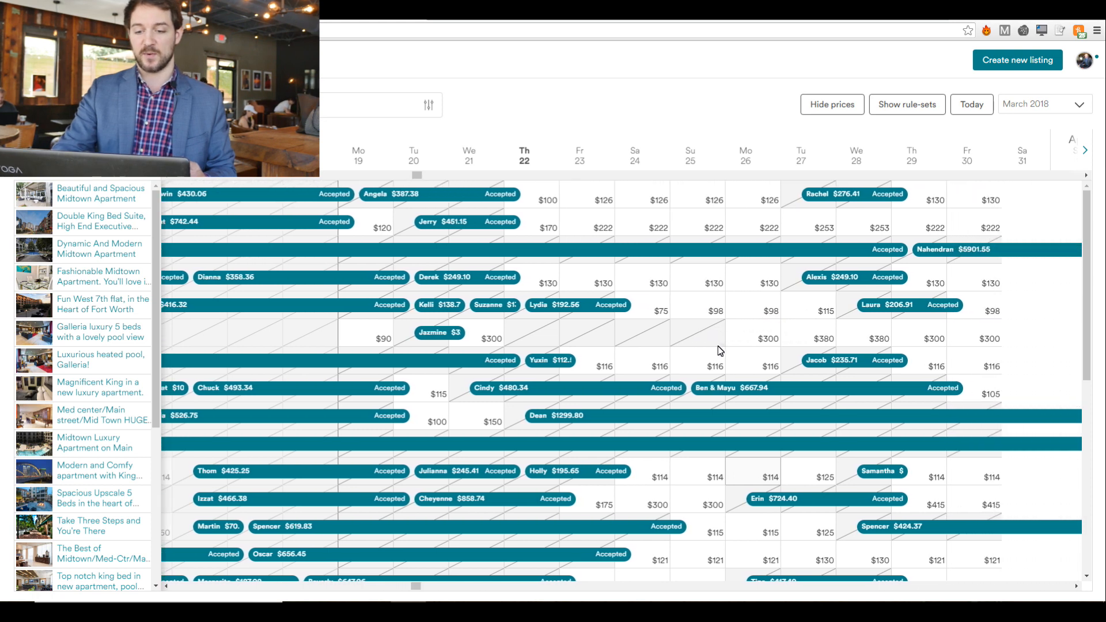
# - Select the open Thursday March 22 night on the second listing to reprice it from $120
pyautogui.hscroll(3)
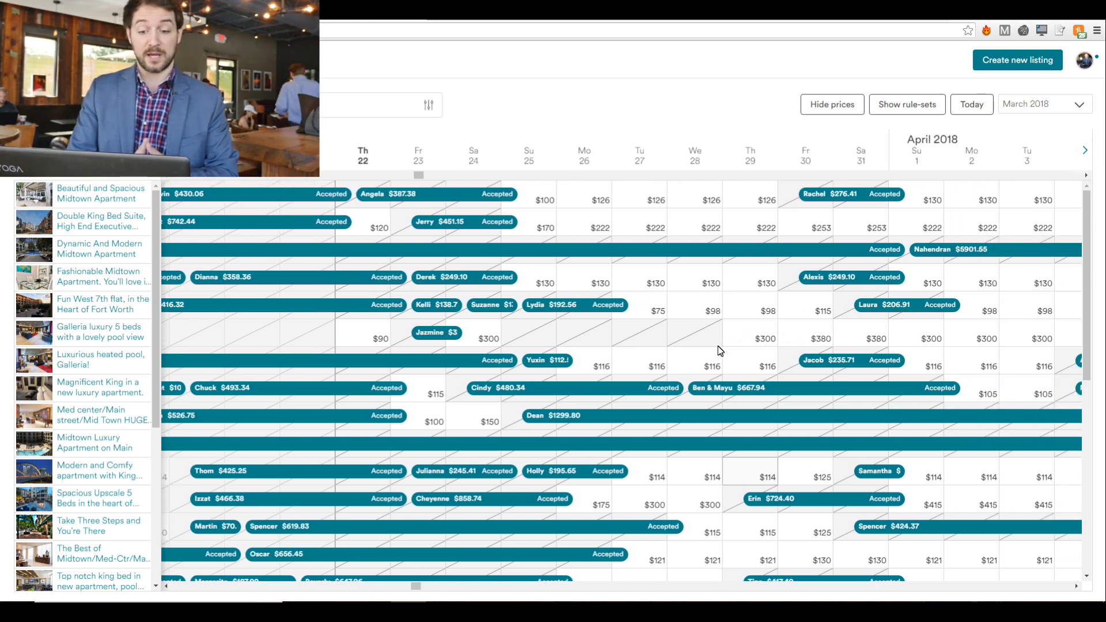
pyautogui.moveTo(539, 385)
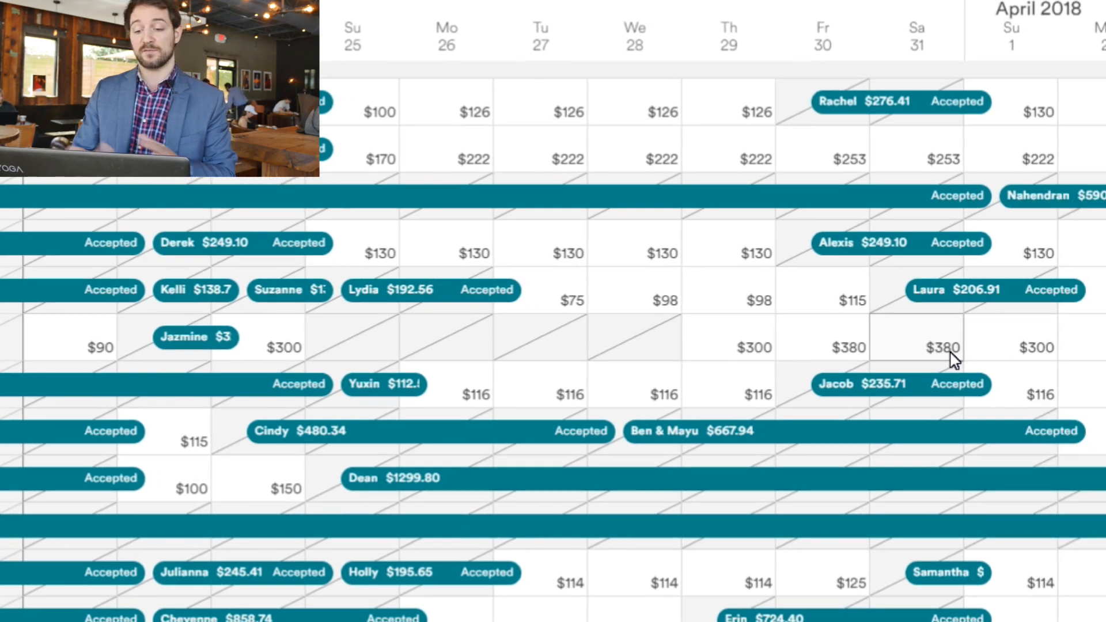
pyautogui.hscroll(-3)
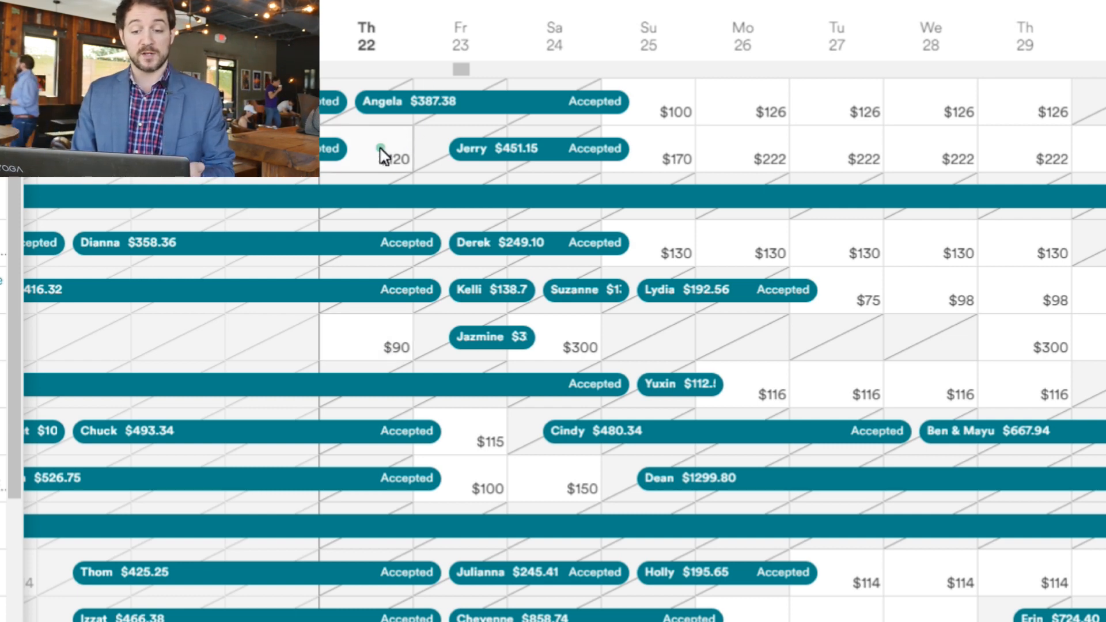
pyautogui.click(366, 149)
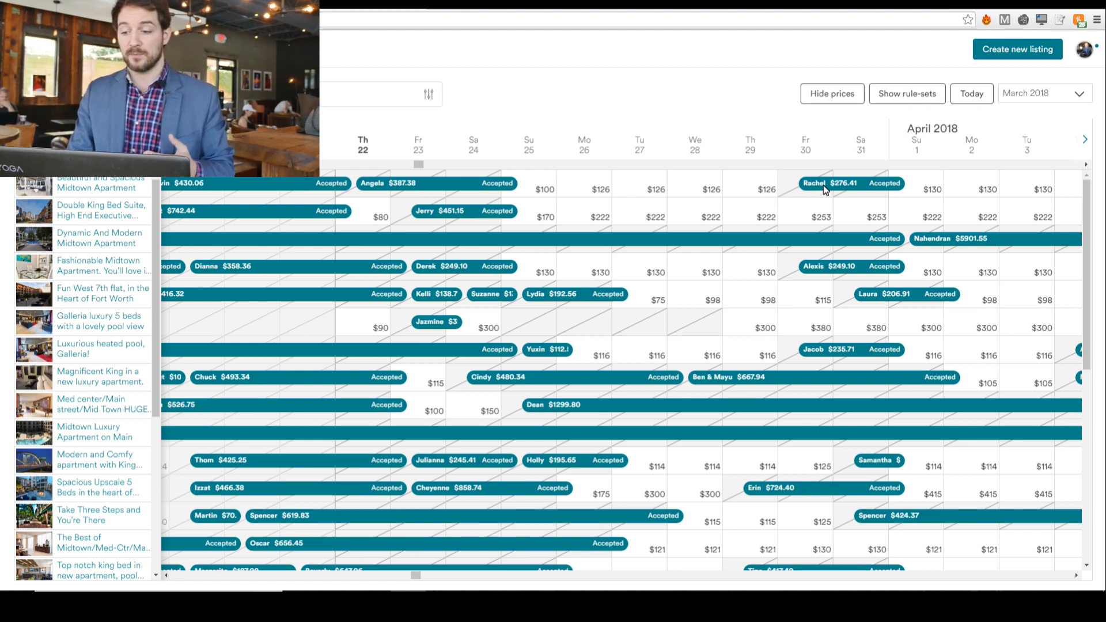
pyautogui.moveTo(824, 188)
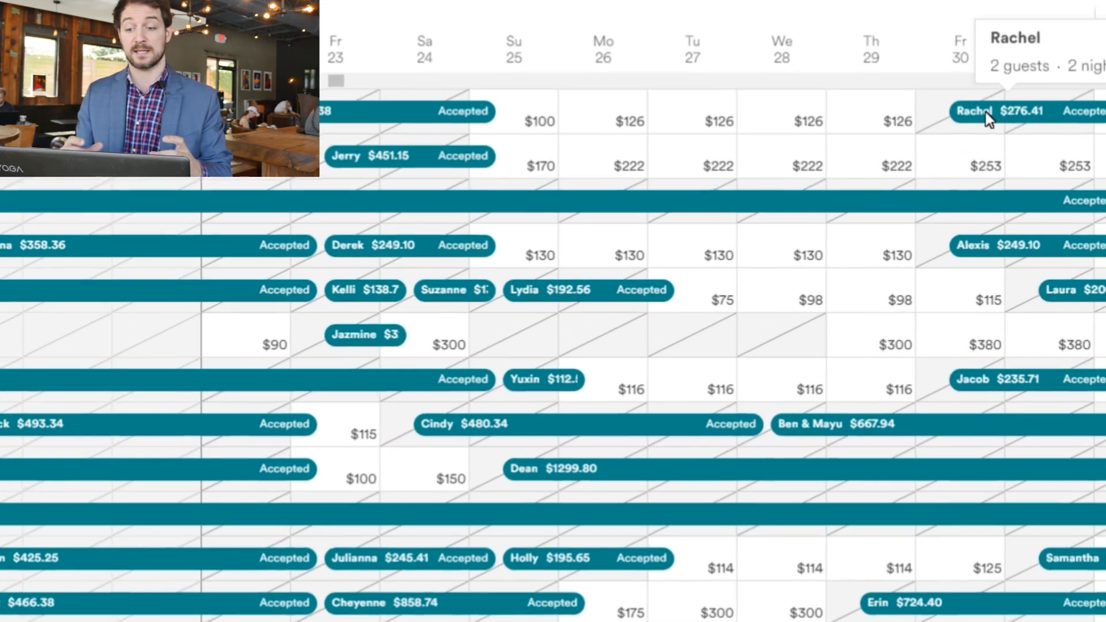
pyautogui.hscroll(3)
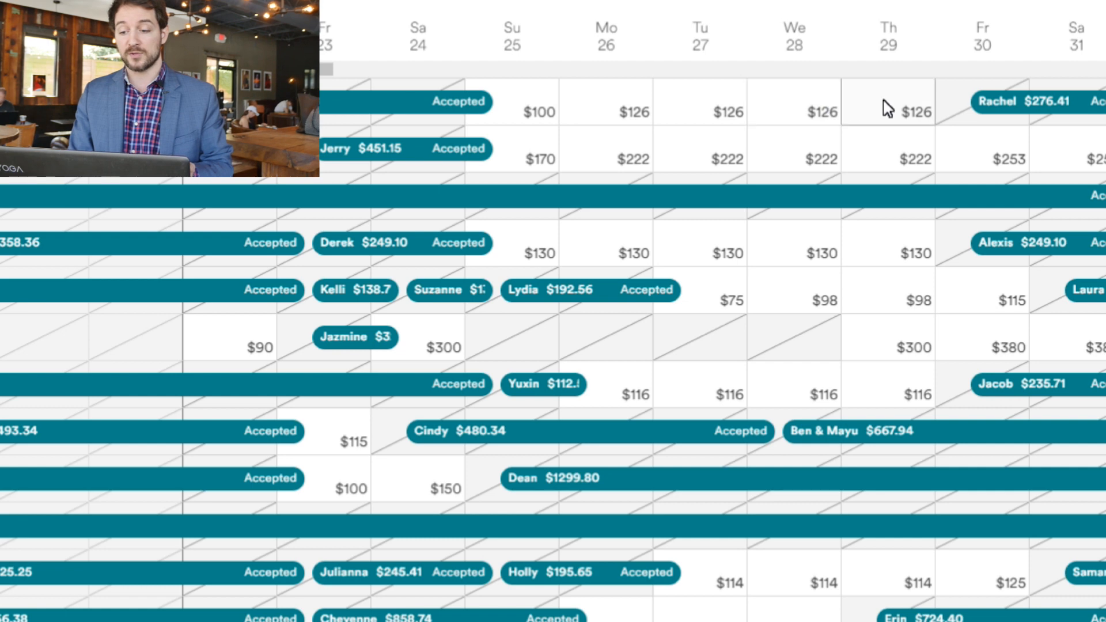
pyautogui.hscroll(3)
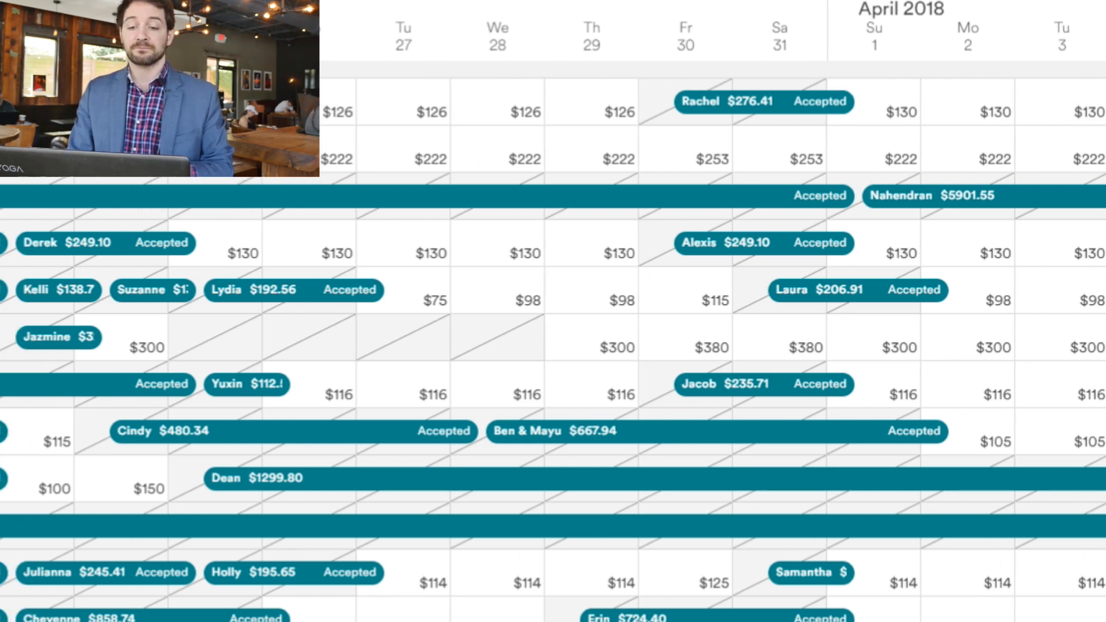
pyautogui.hscroll(-3)
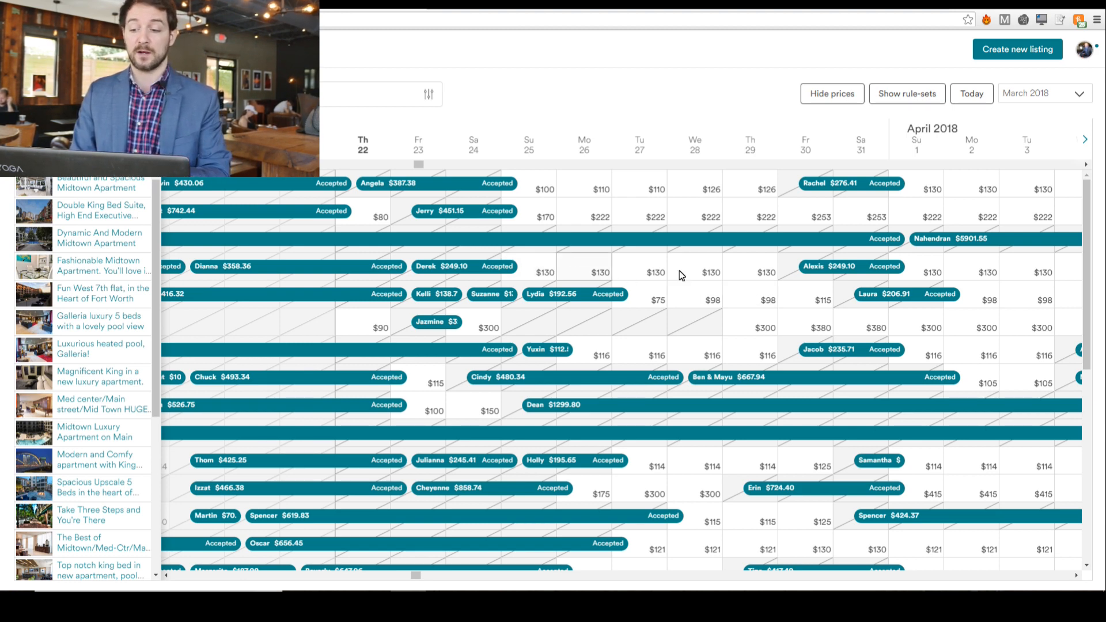
pyautogui.moveTo(812, 274)
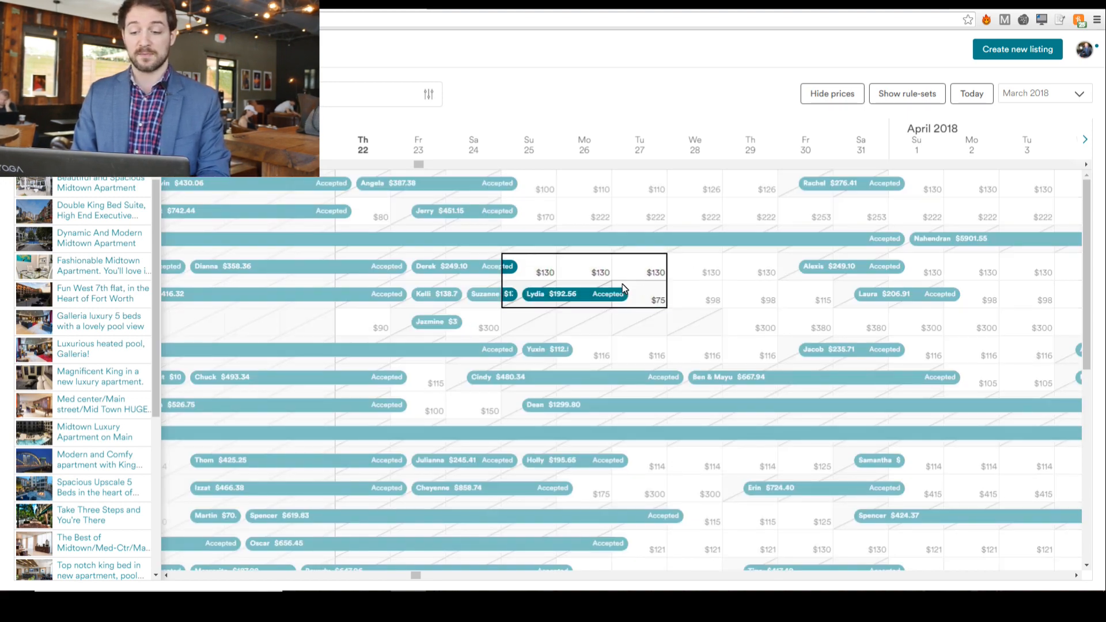
# - Set the open Sunday March 25 night after the reservation to $95 and save
pyautogui.click(529, 272)
pyautogui.write('95')
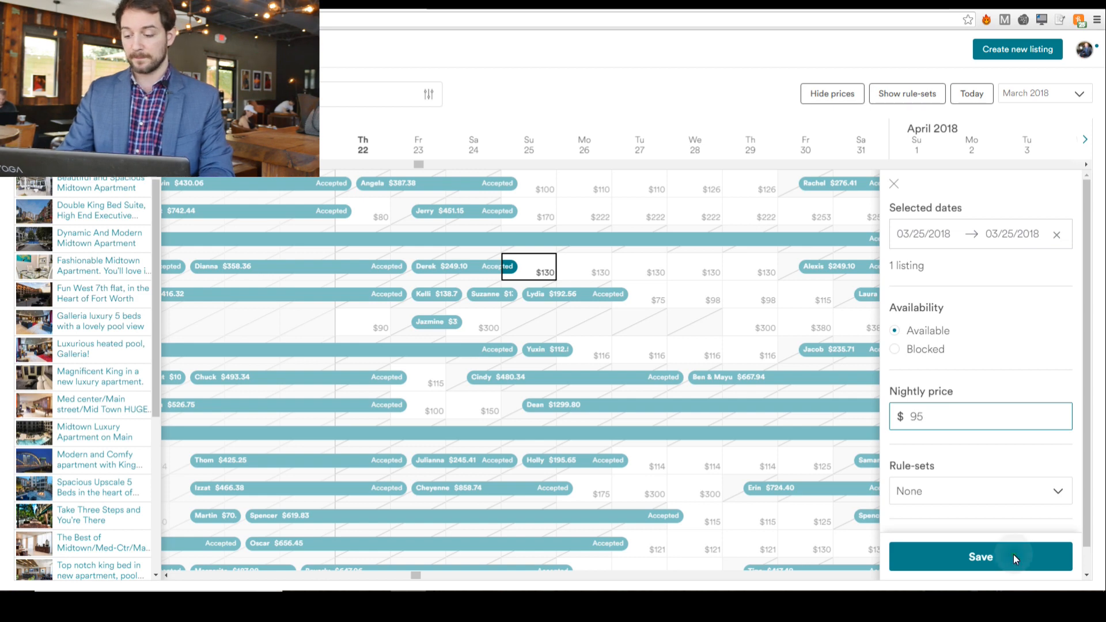
pyautogui.click(980, 557)
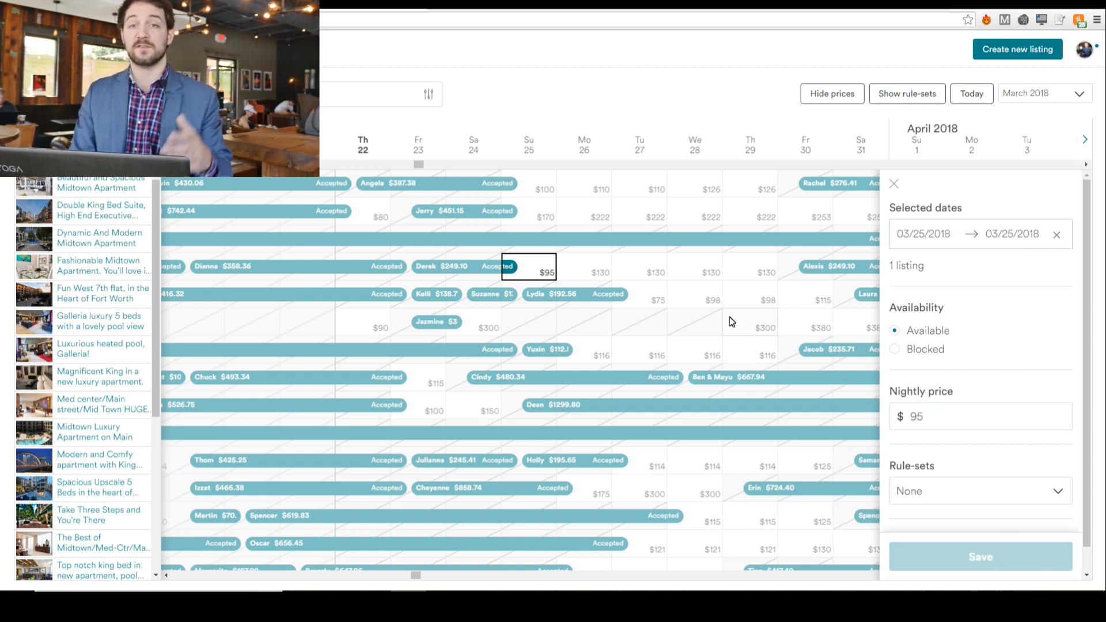
pyautogui.moveTo(562, 275)
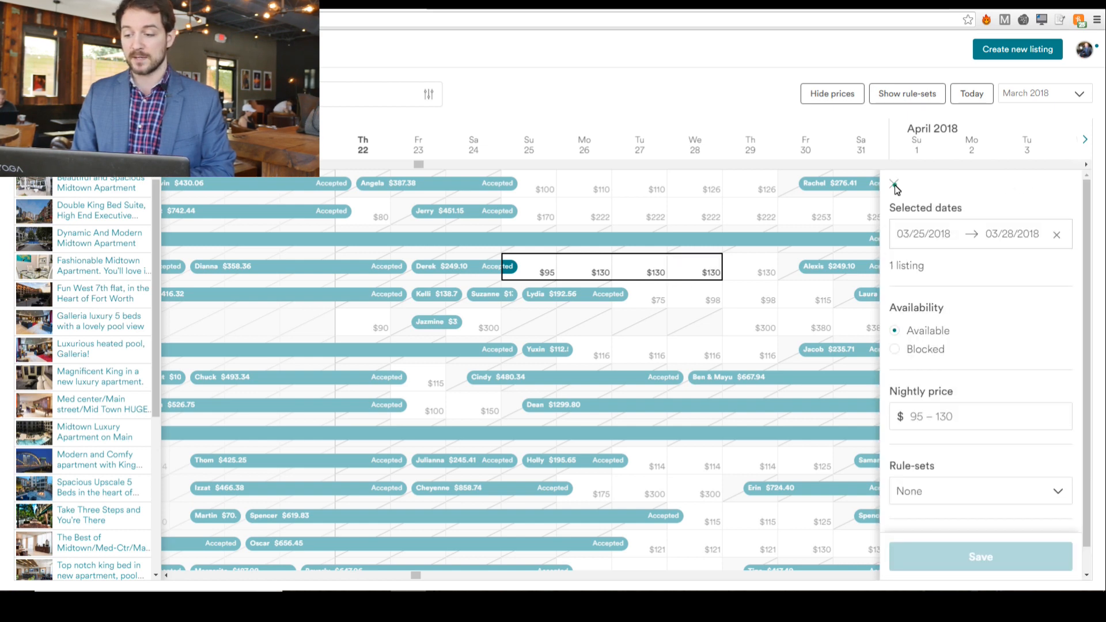
# - Close the date editing panel, leaving March 26 onward at $130
pyautogui.click(896, 188)
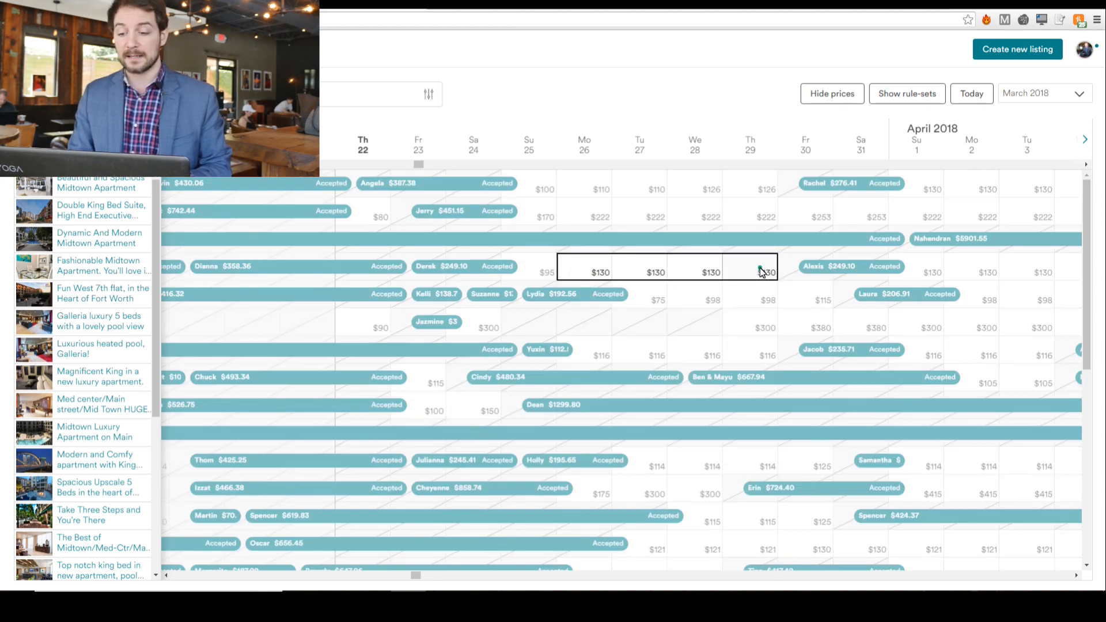
# - Set open nights March 26 through 29 to $120 each instead of $130
pyautogui.click(760, 272)
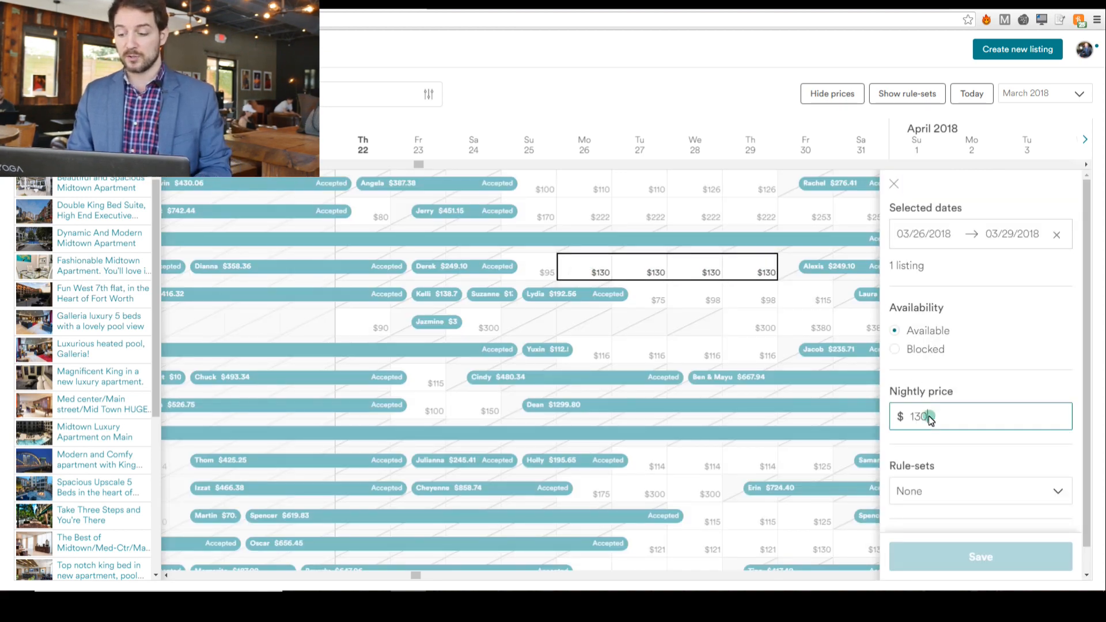
pyautogui.click(979, 555)
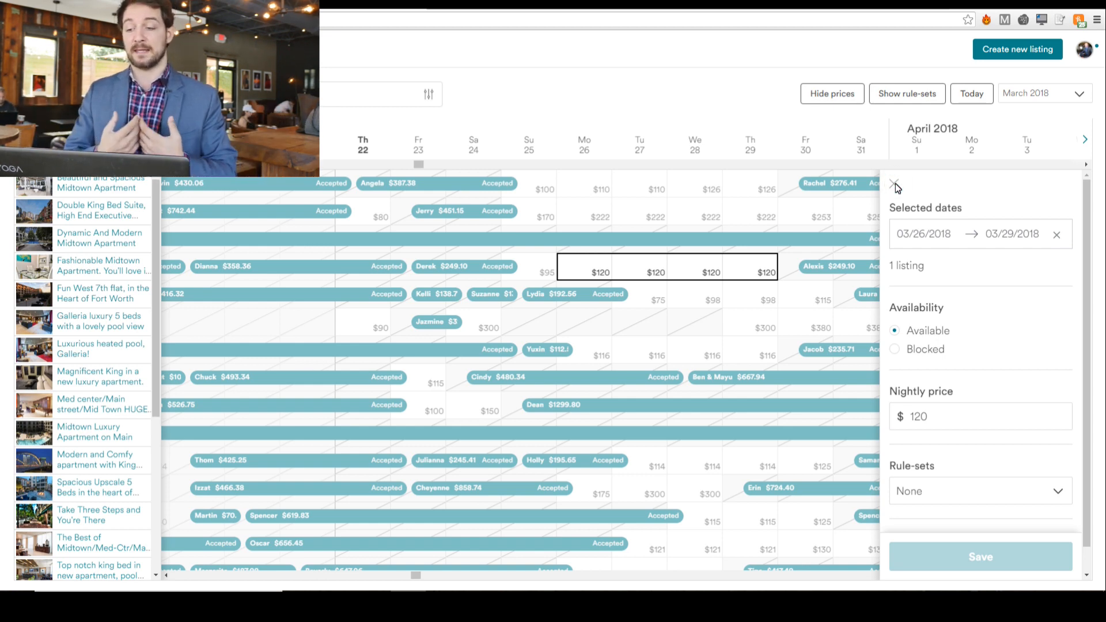
pyautogui.click(815, 183)
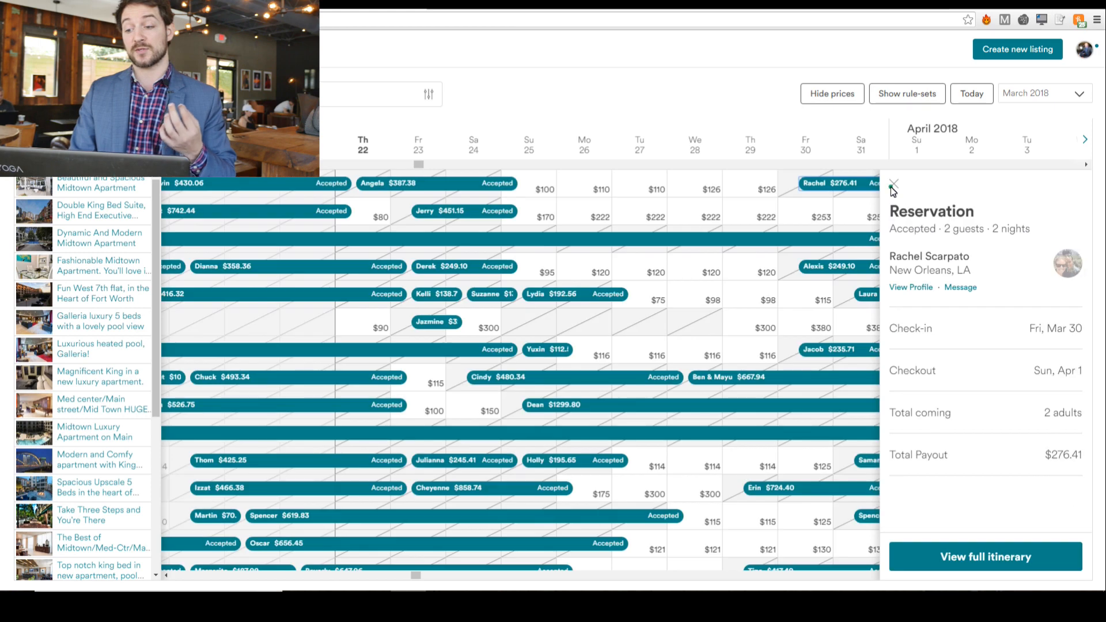
# - Close the reservation details to return to the calendar grid
pyautogui.click(893, 185)
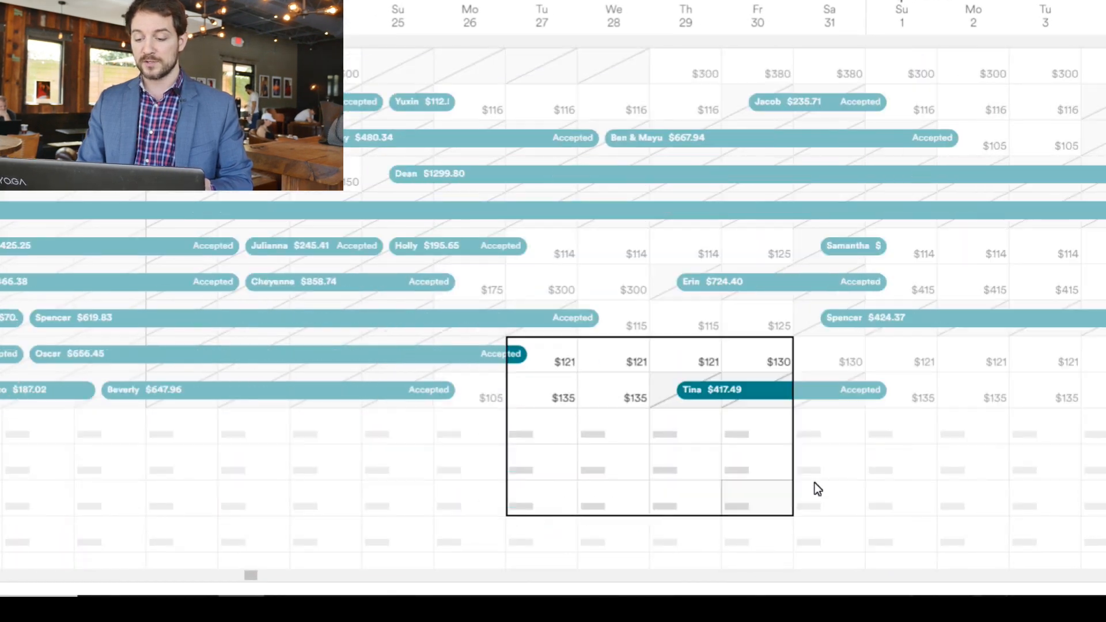
pyautogui.hscroll(3)
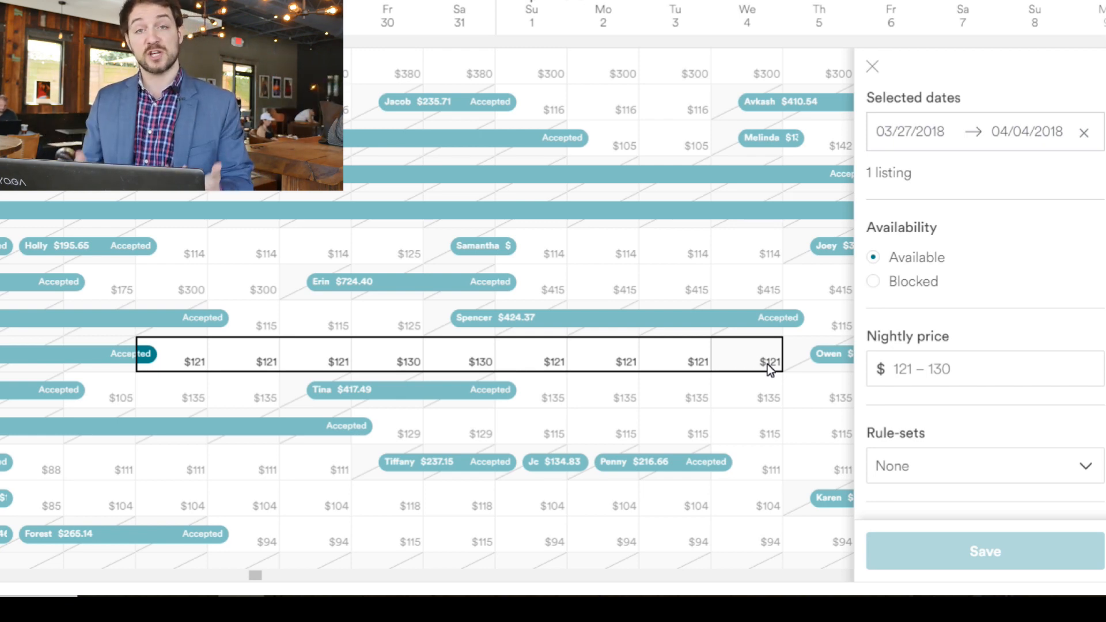
pyautogui.click(872, 67)
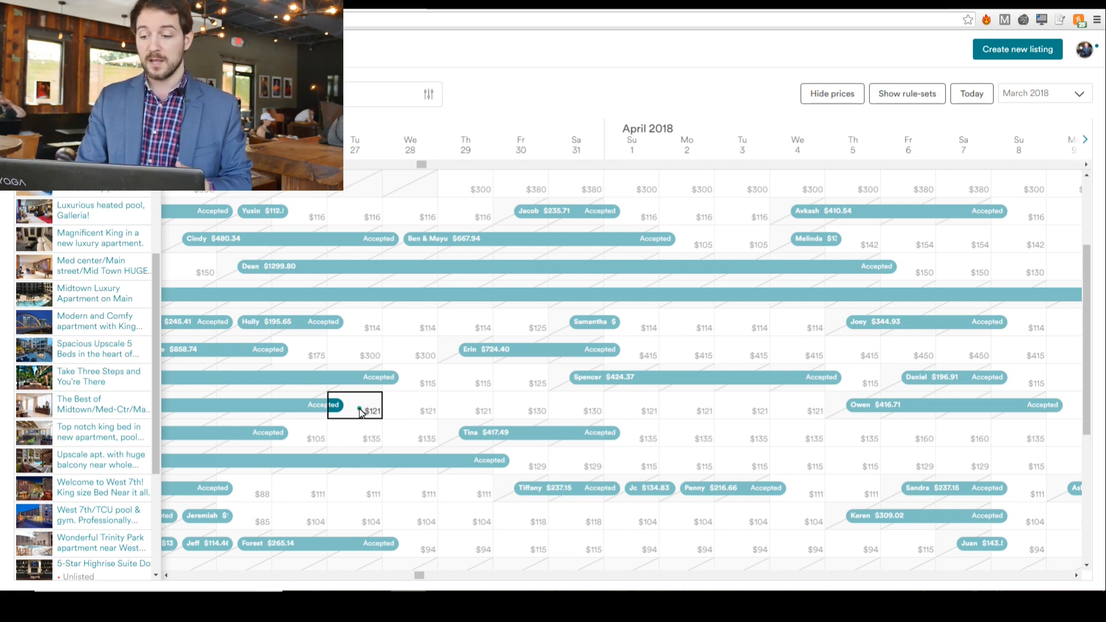
# - Set the open Tuesday March 27 night after the reservation to $105 instead of $121
pyautogui.click(354, 406)
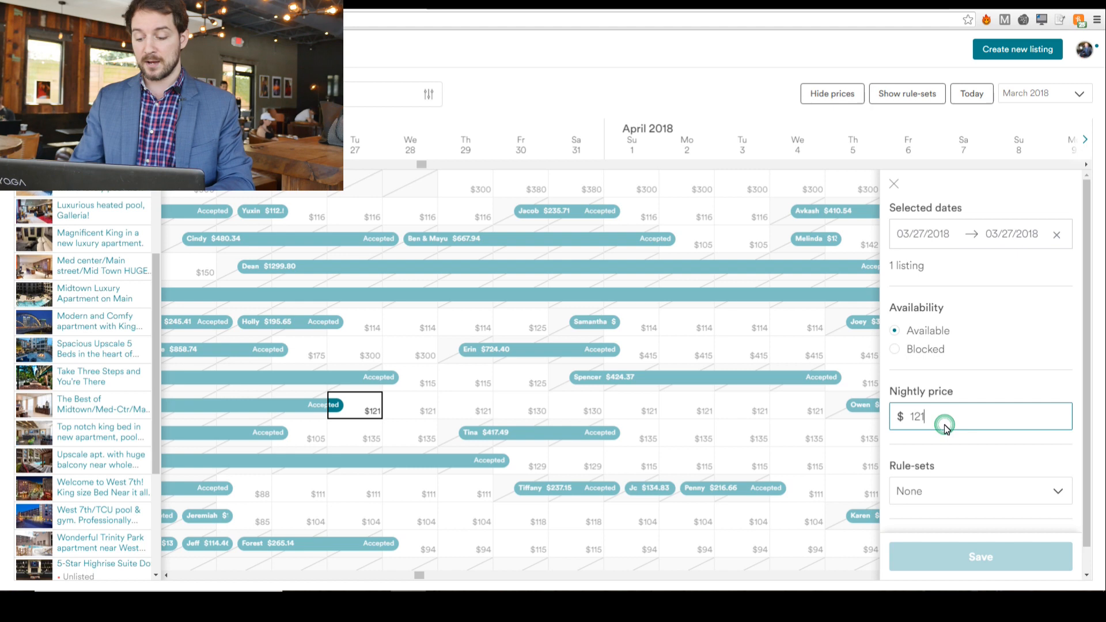
pyautogui.click(980, 556)
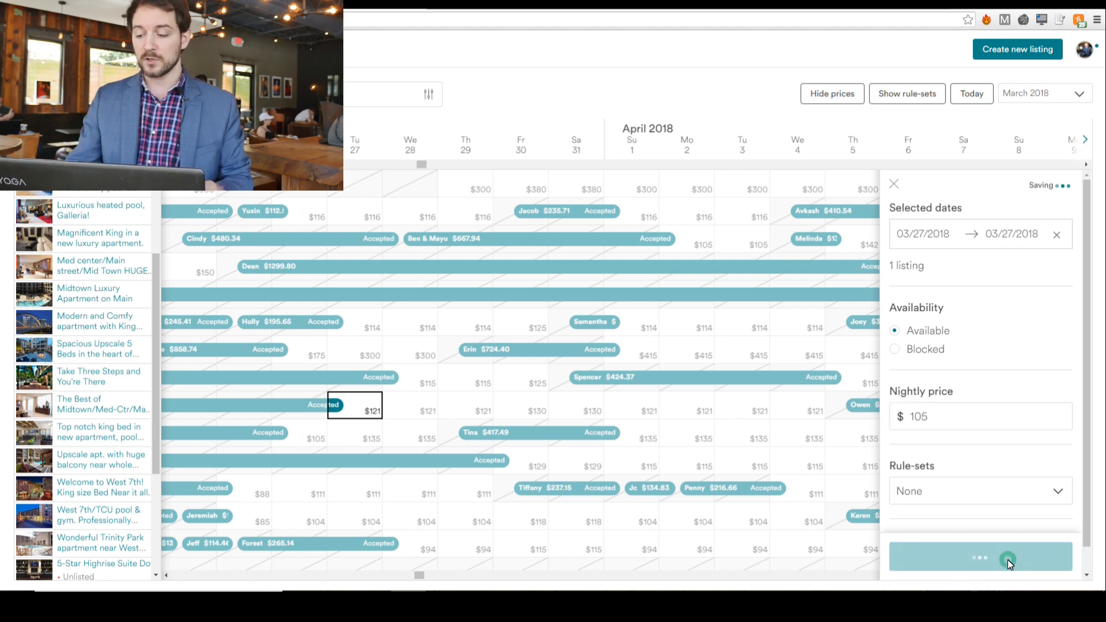
pyautogui.click(980, 557)
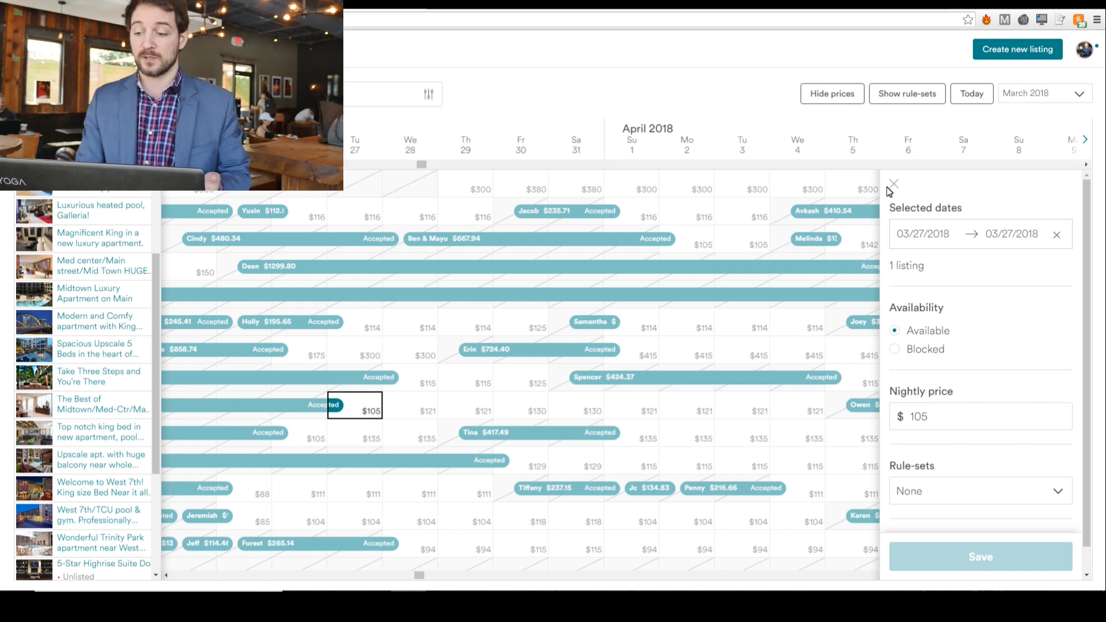
pyautogui.click(894, 184)
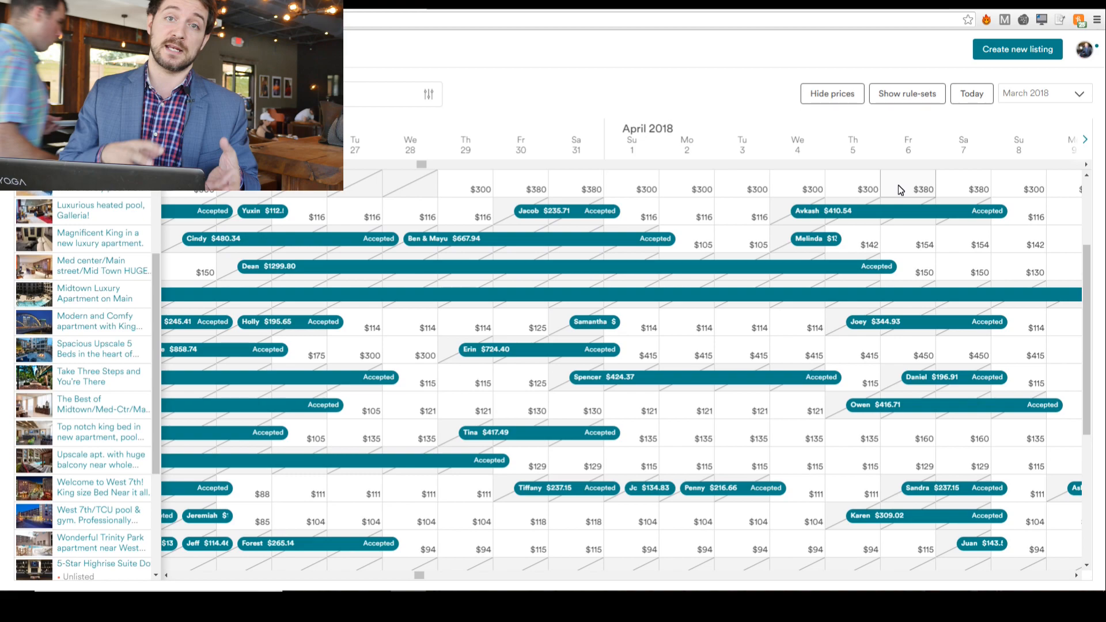